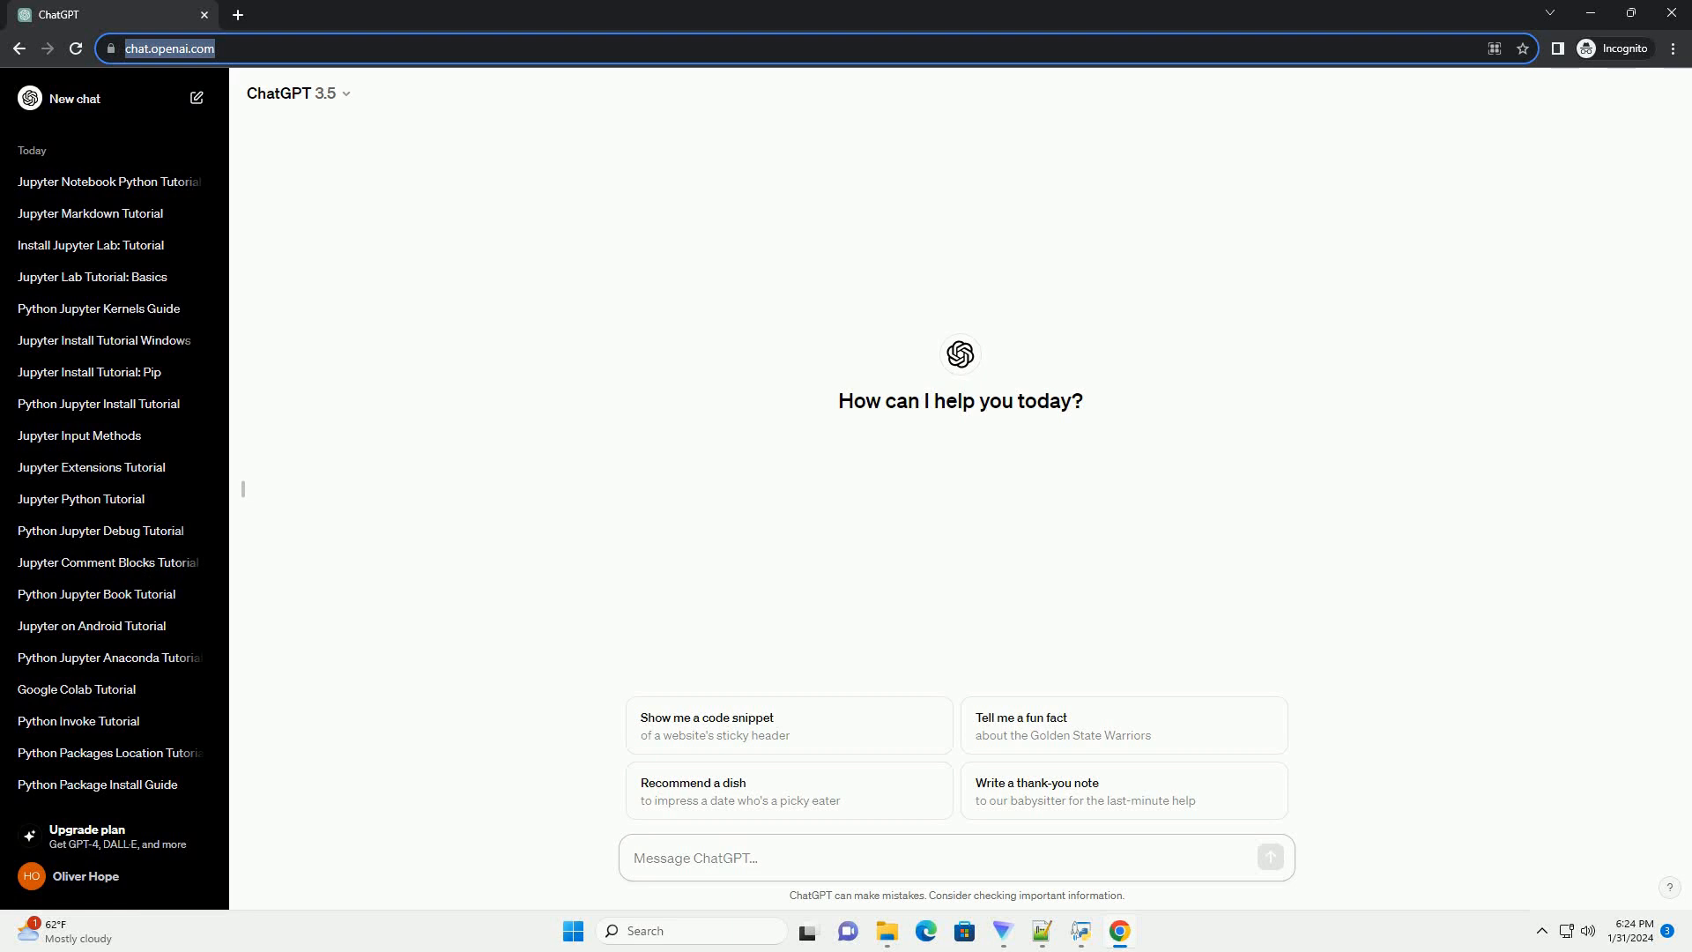
# - Send the prompt requesting a Python Jupyter notebook cheat sheet tutorial with code examples
pyautogui.click(757, 858)
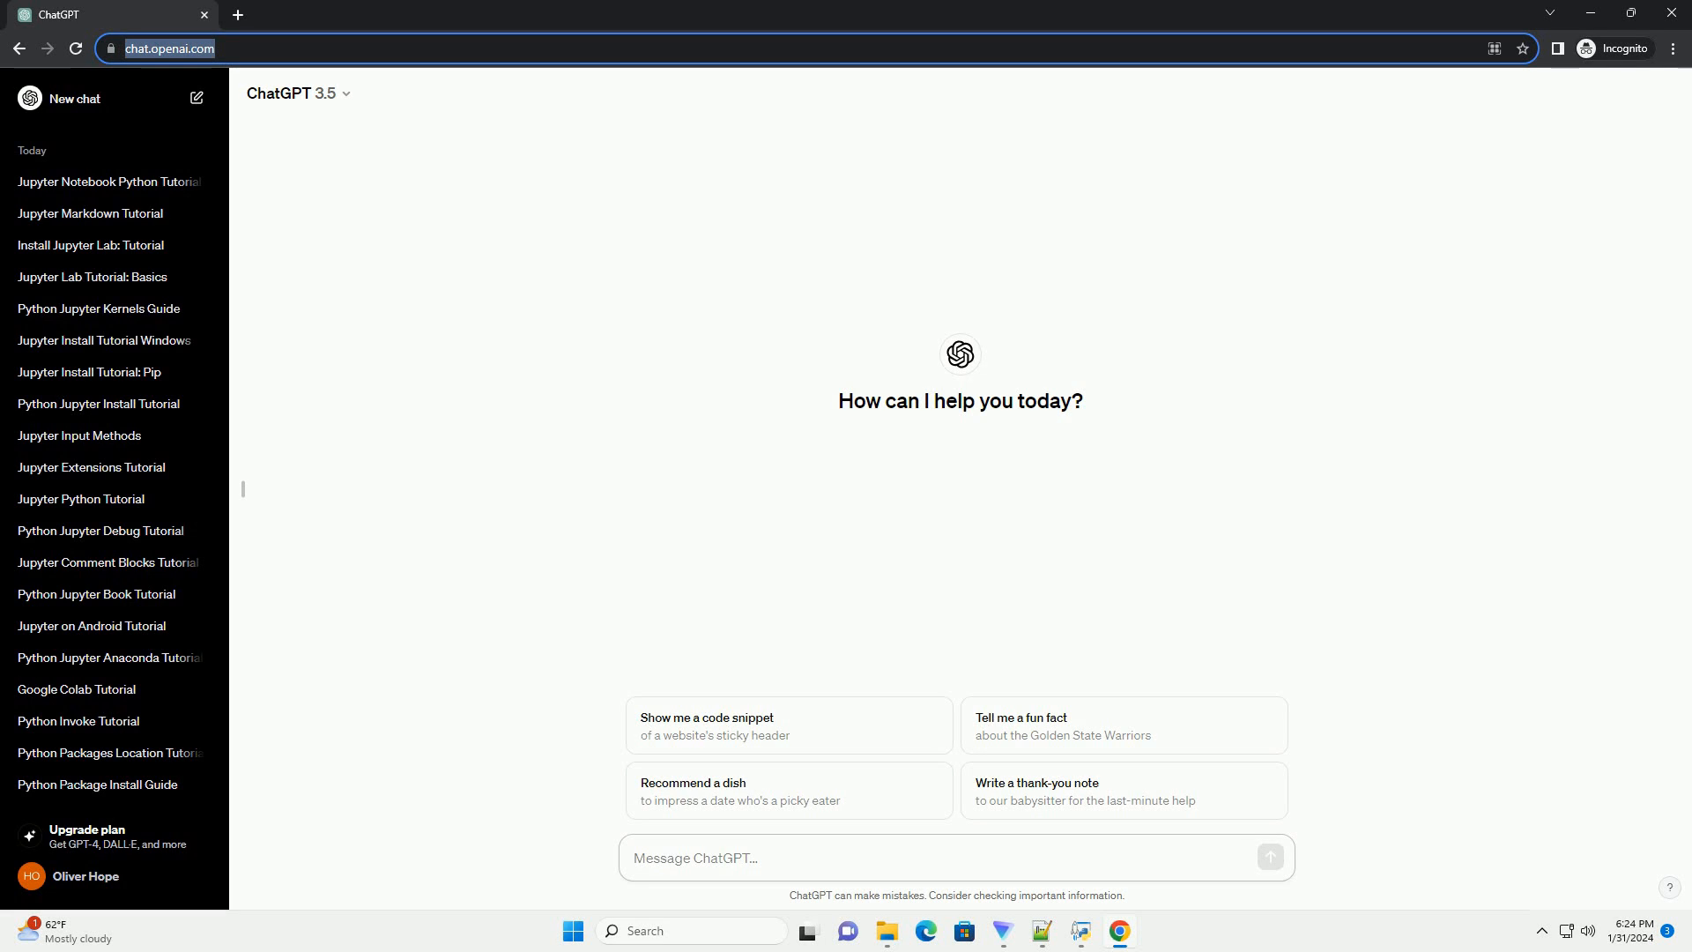
pyautogui.click(788, 859)
pyautogui.write('write an informative tutorial about python jupyter notebook cheat sheet with code example')
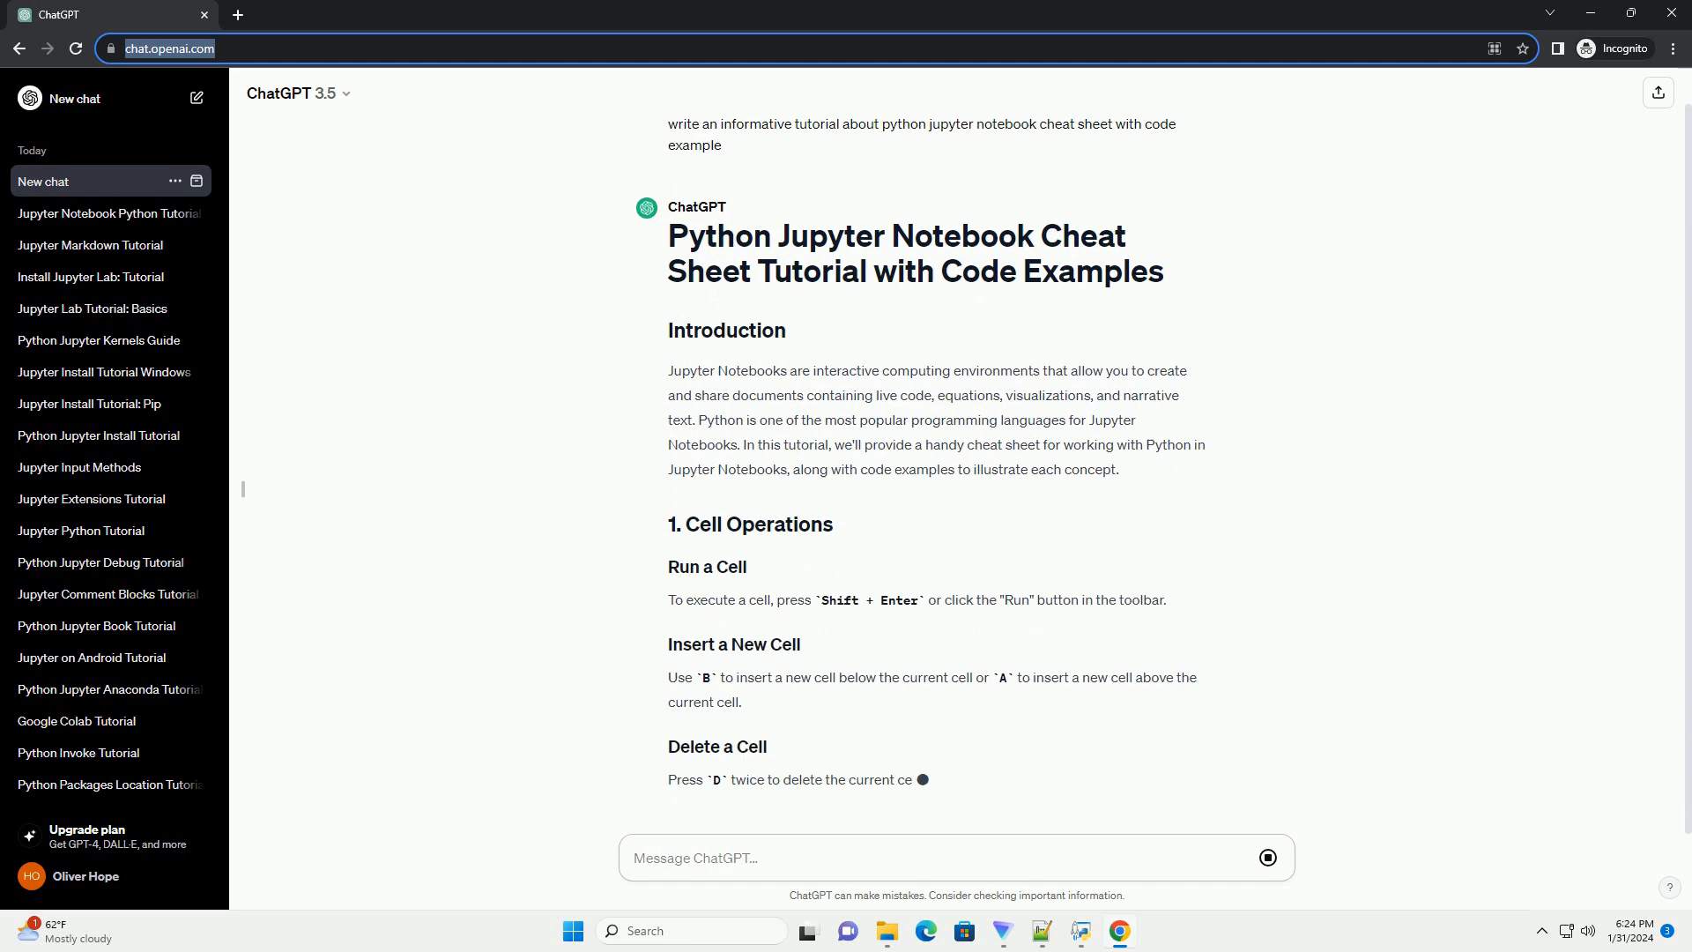
# - Scroll through the generating reply past cell operations, magic commands and visualizations to the Pandas section
pyautogui.scroll(-3)
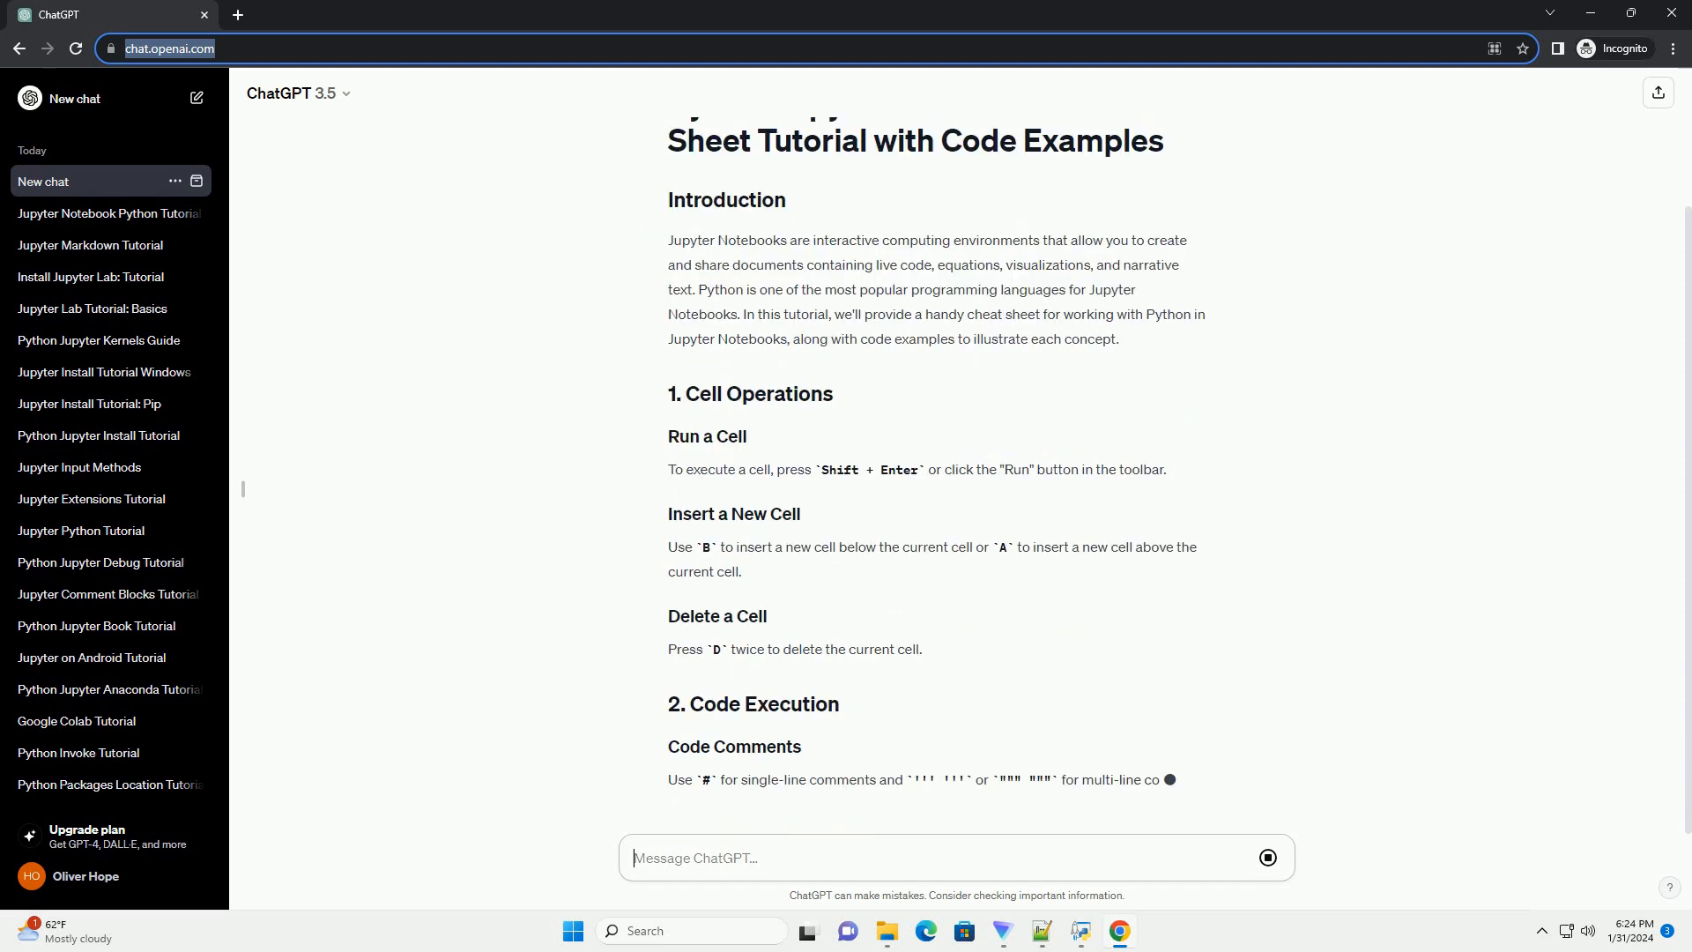
pyautogui.scroll(-3)
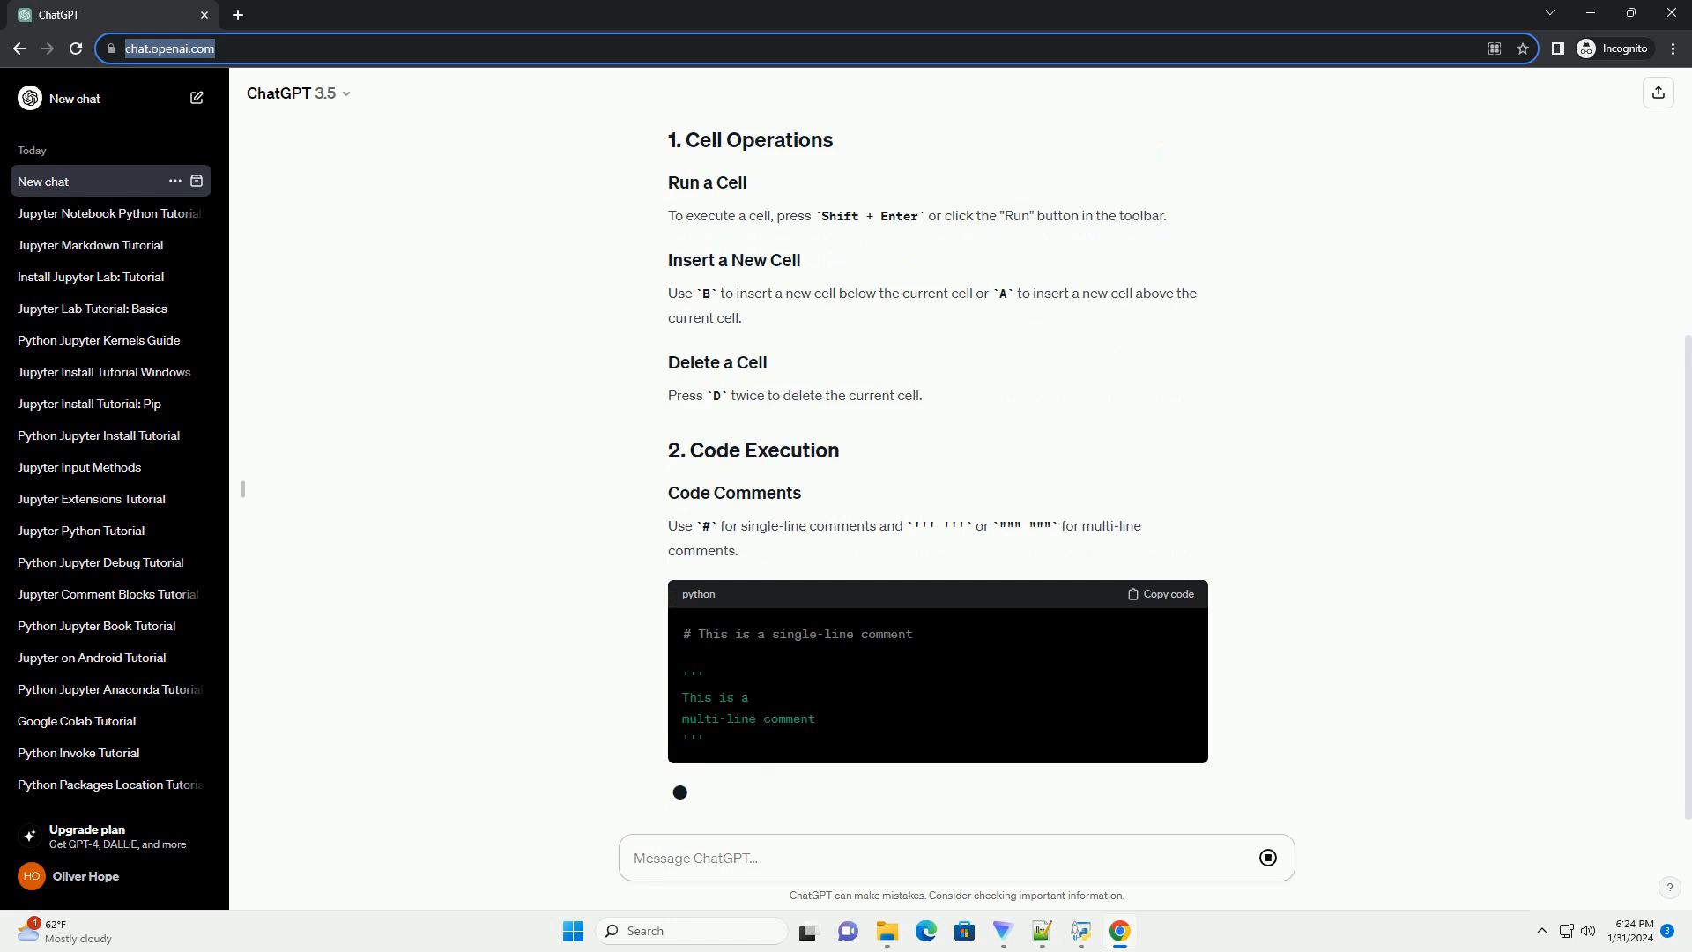
pyautogui.scroll(-3)
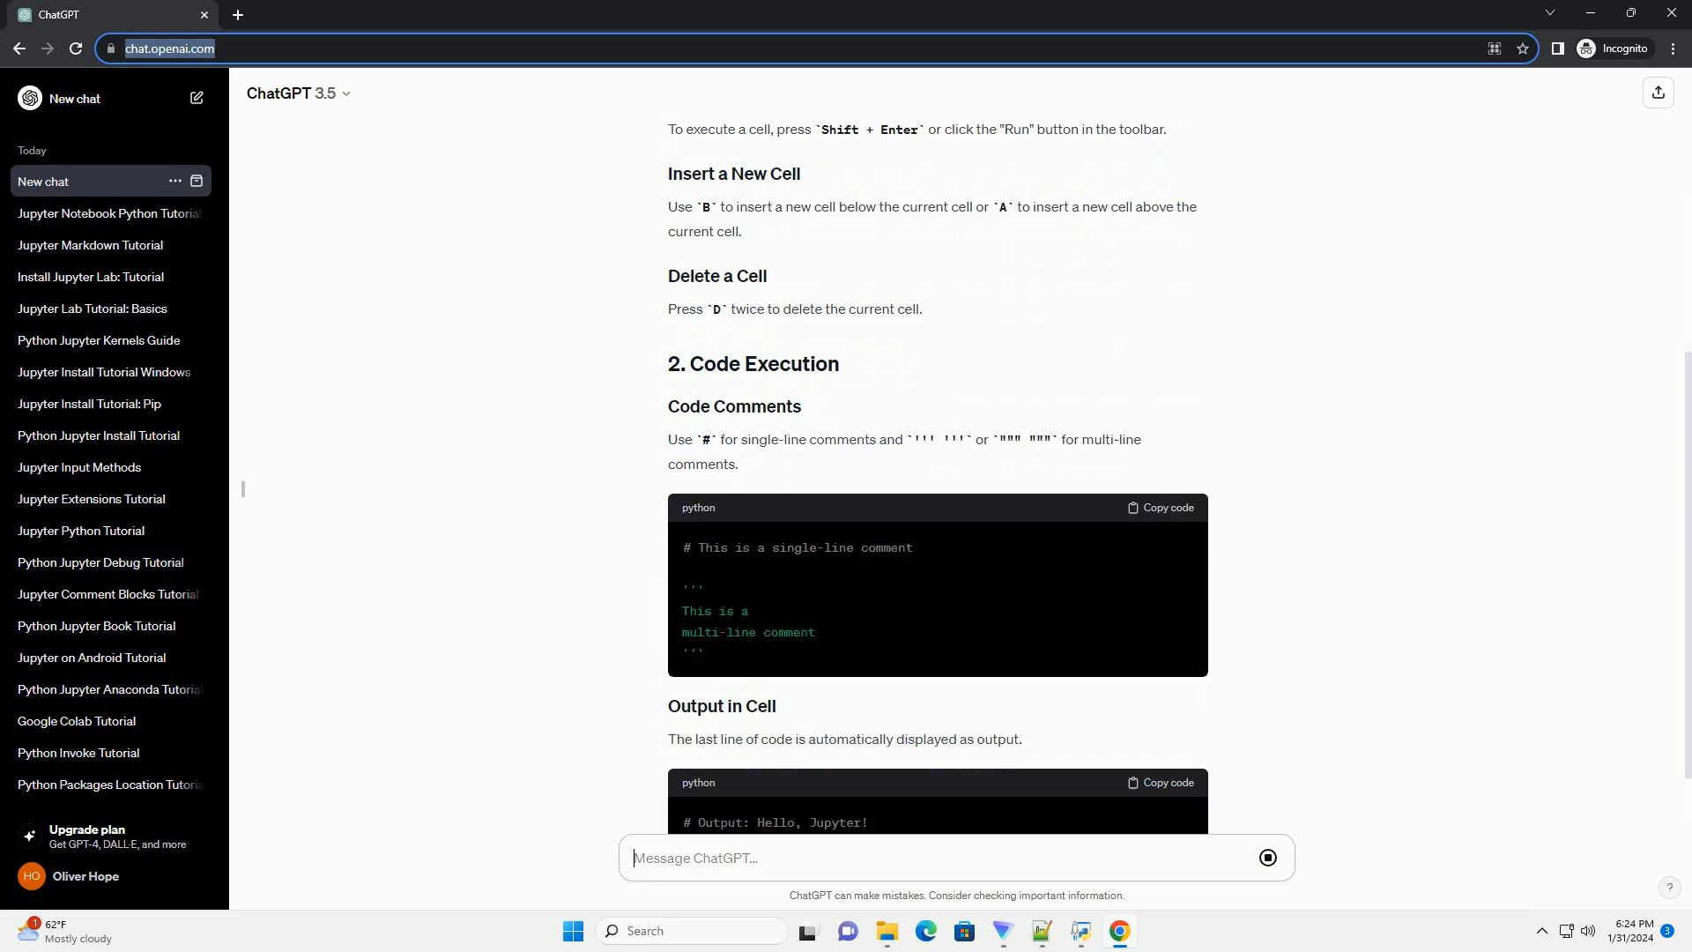
pyautogui.scroll(-3)
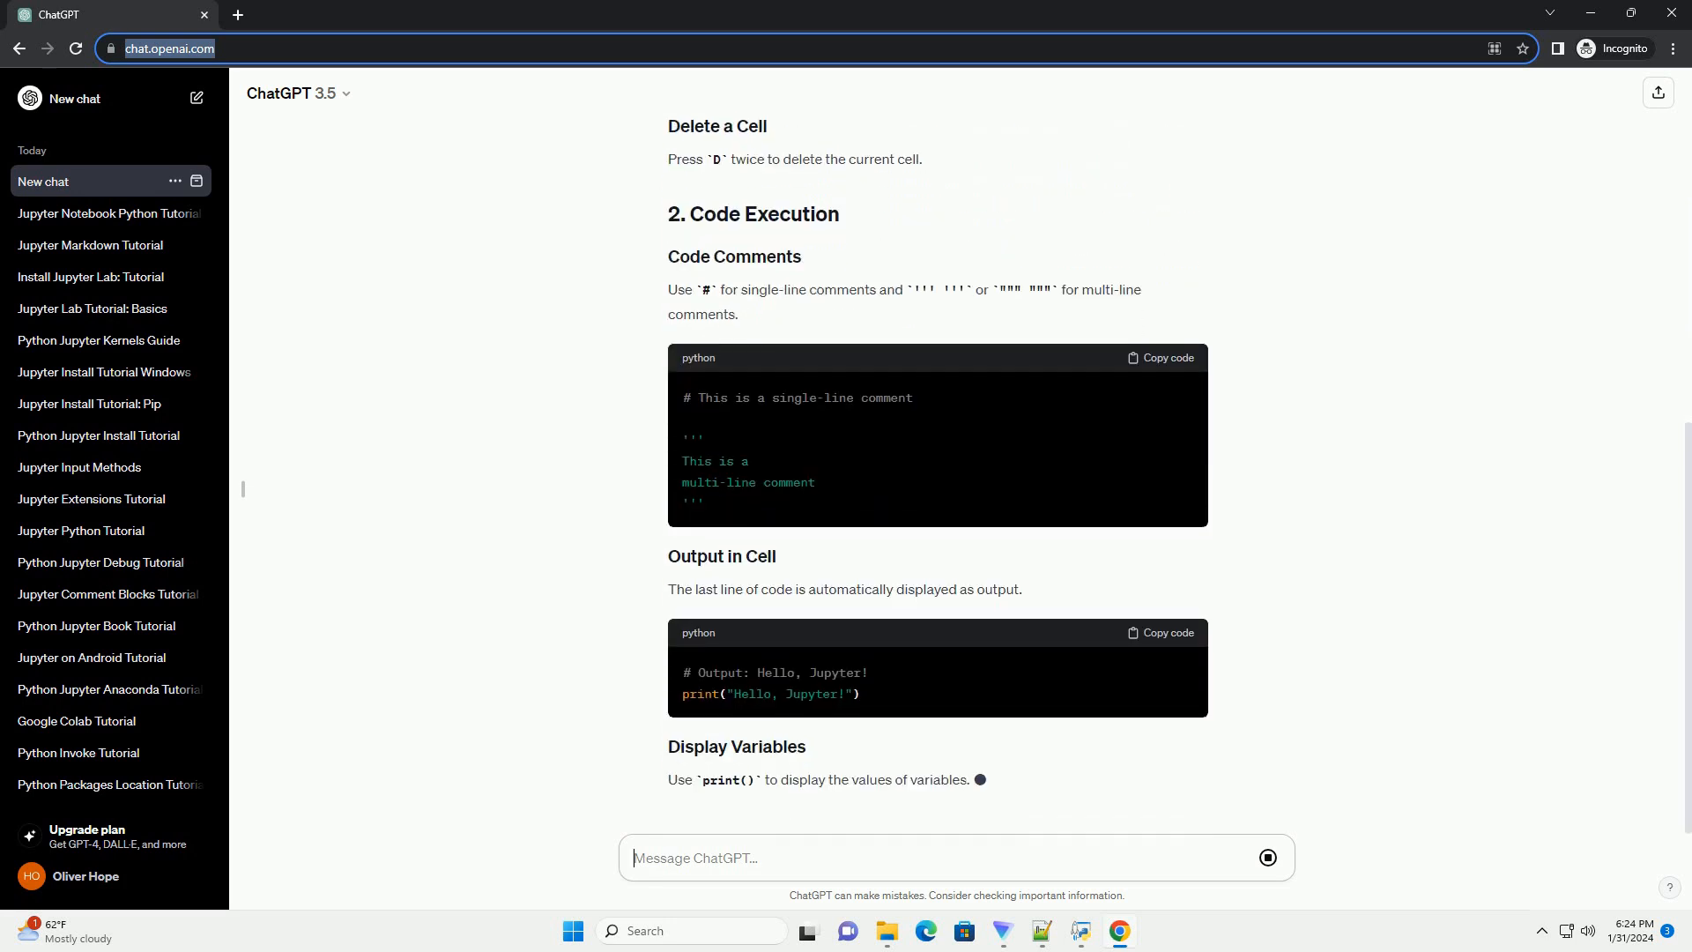
pyautogui.scroll(-3)
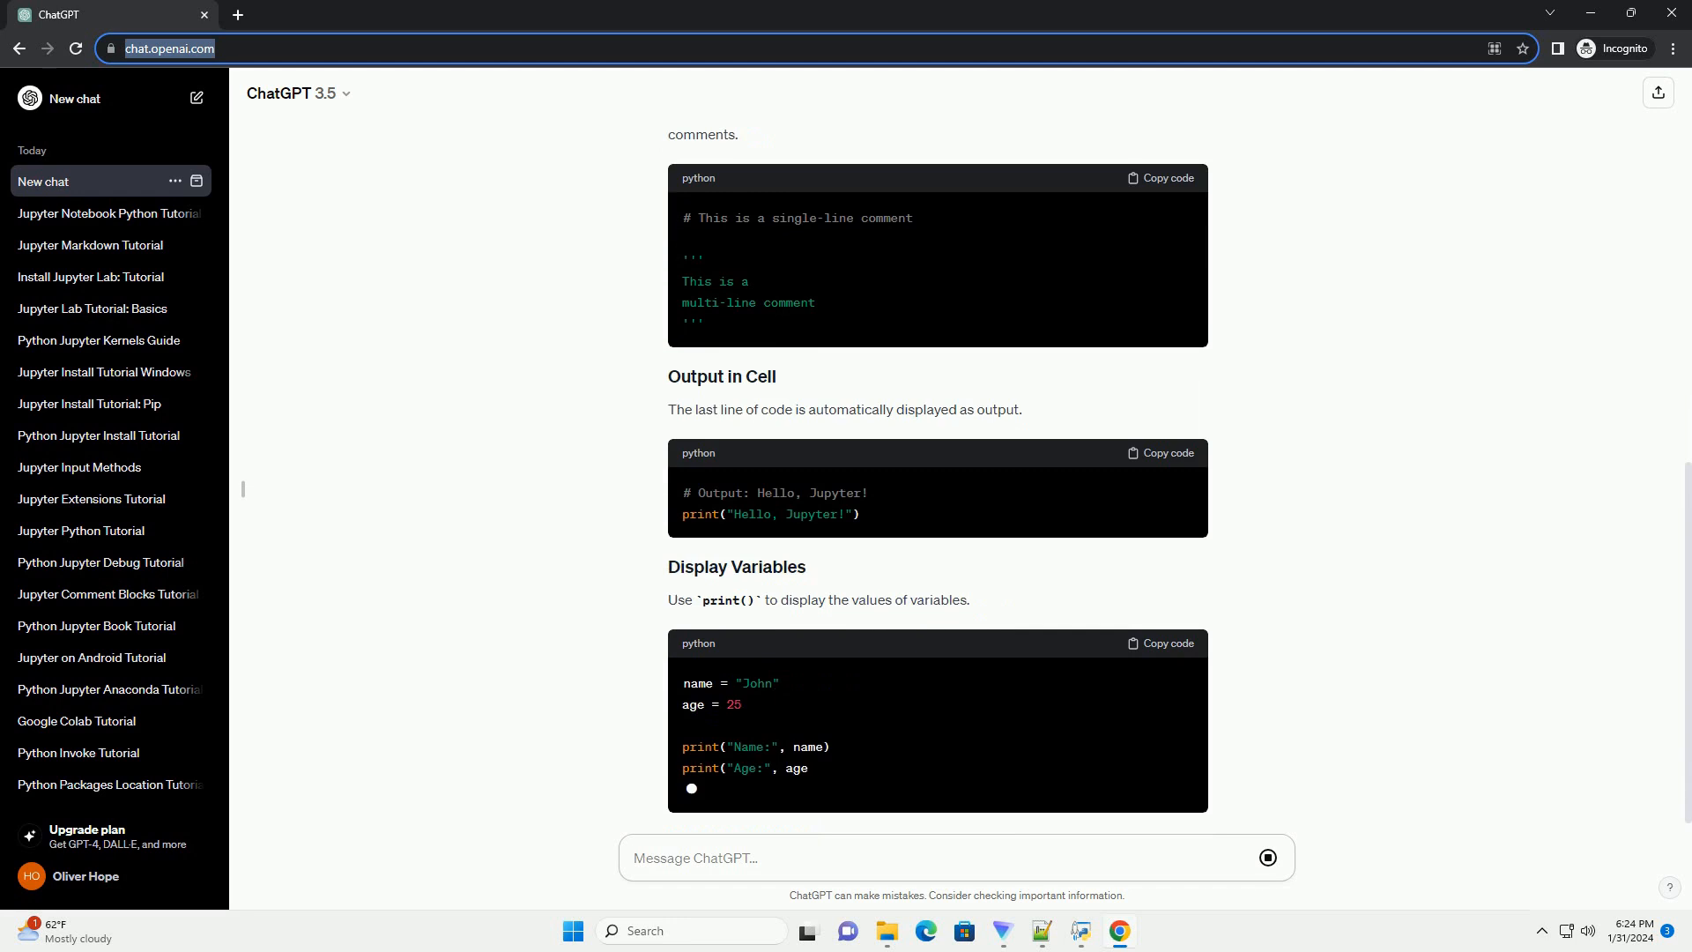
pyautogui.scroll(-3)
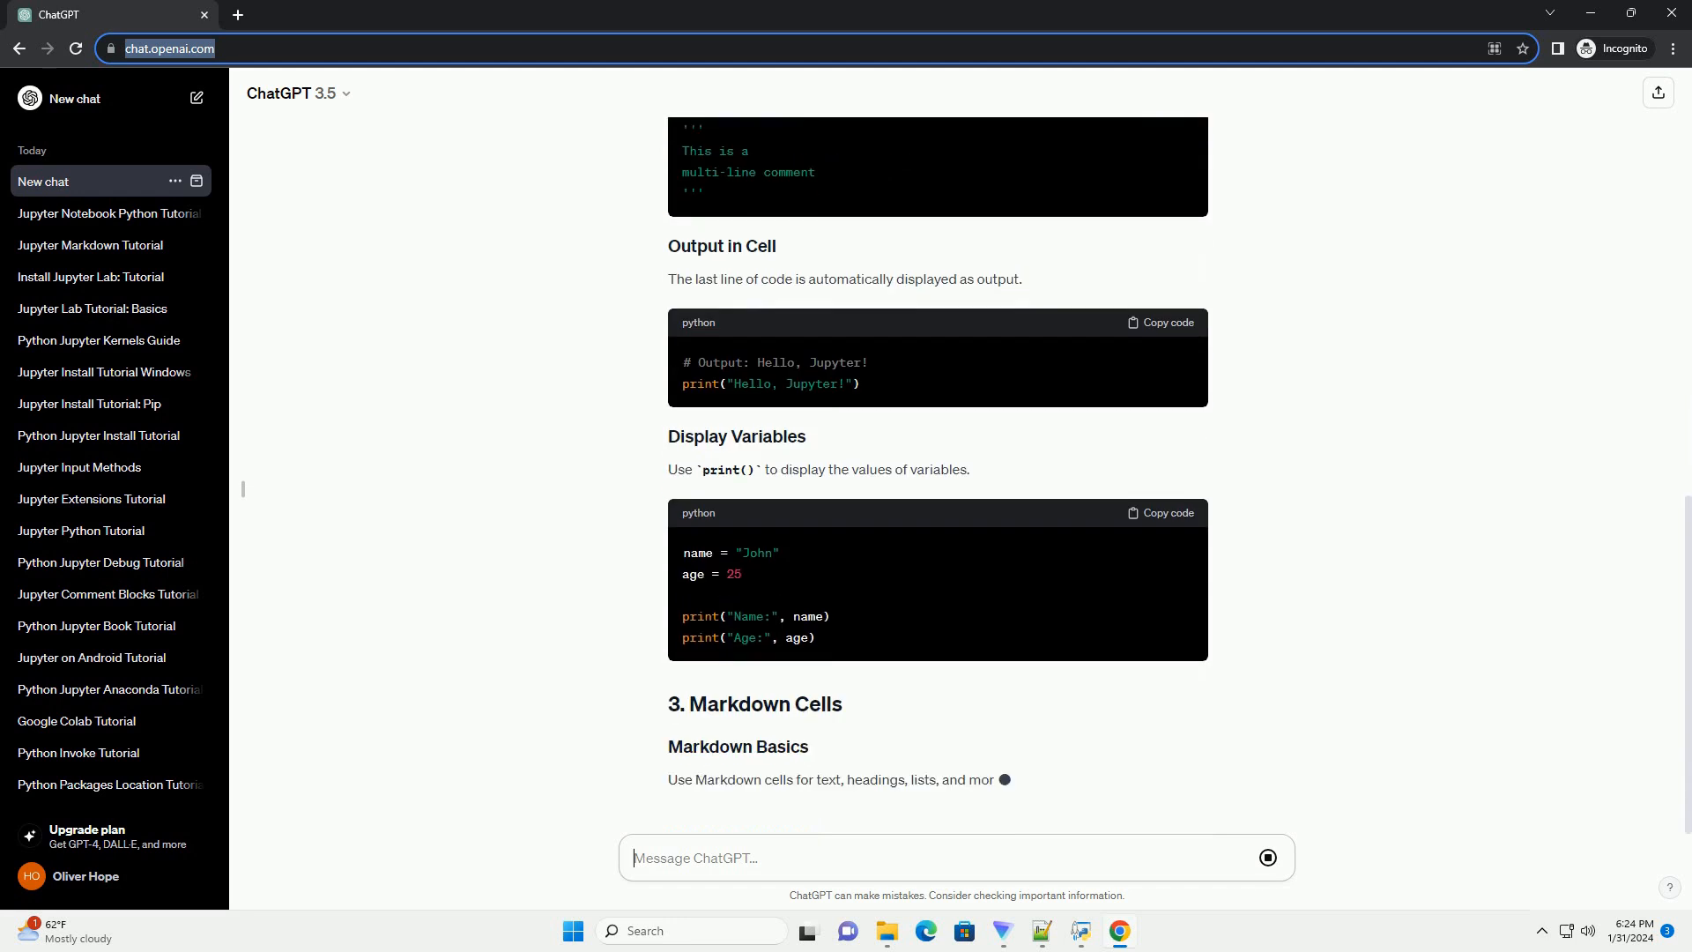
pyautogui.scroll(-3)
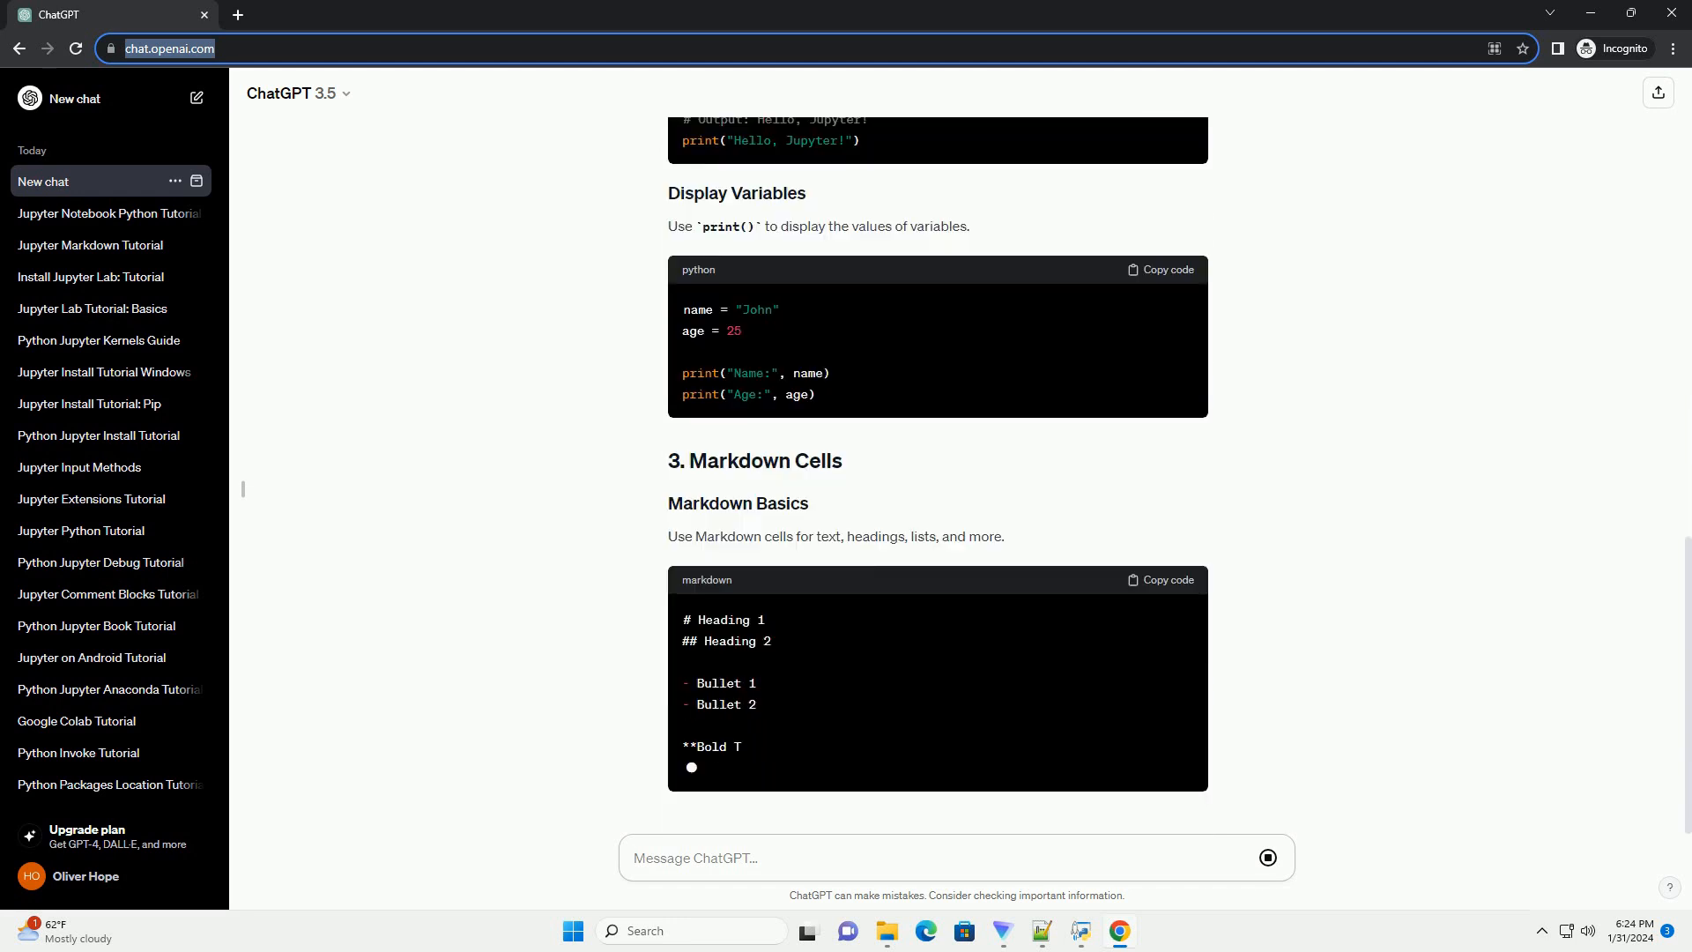
pyautogui.scroll(-3)
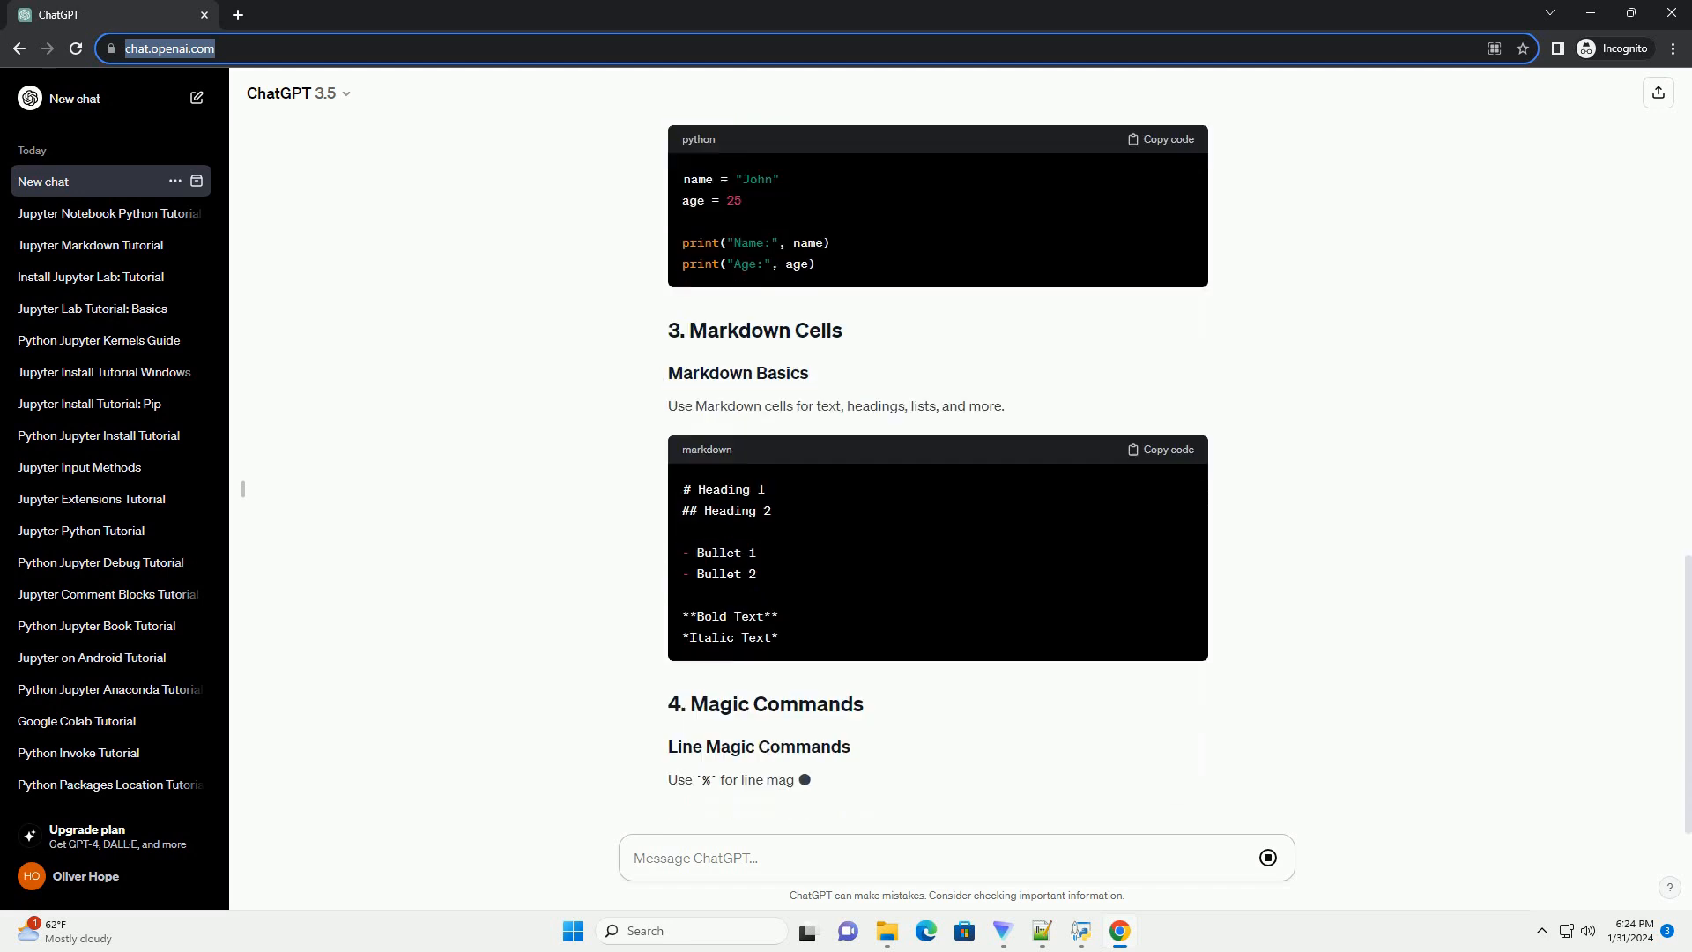
pyautogui.scroll(-3)
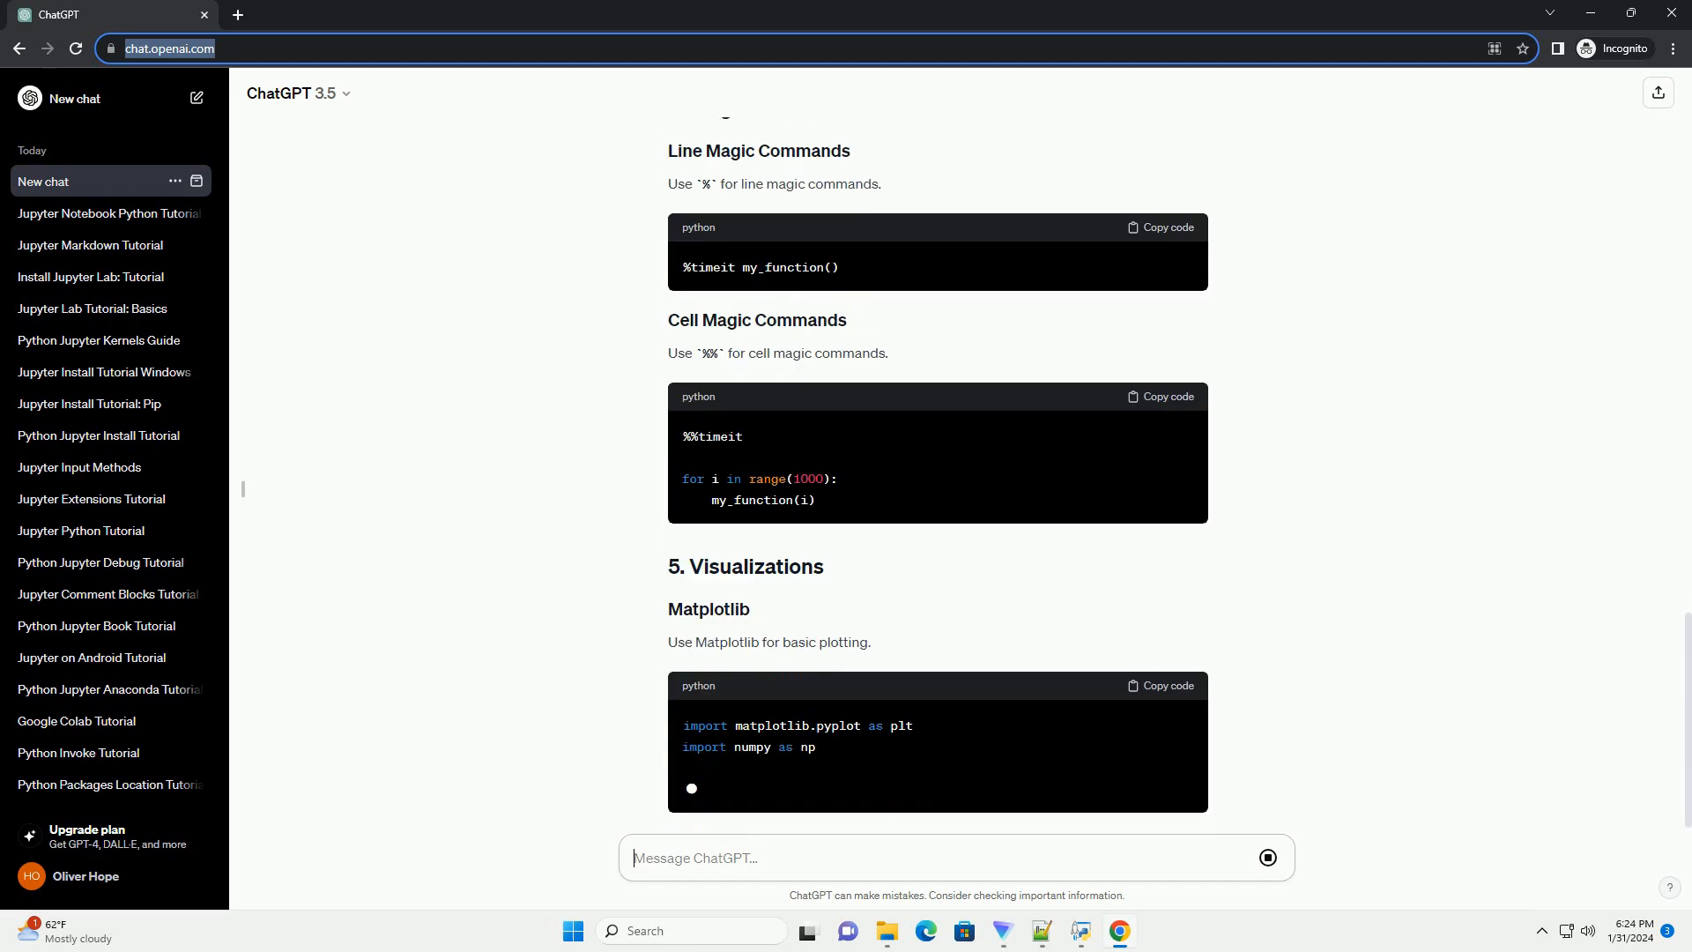
pyautogui.scroll(-3)
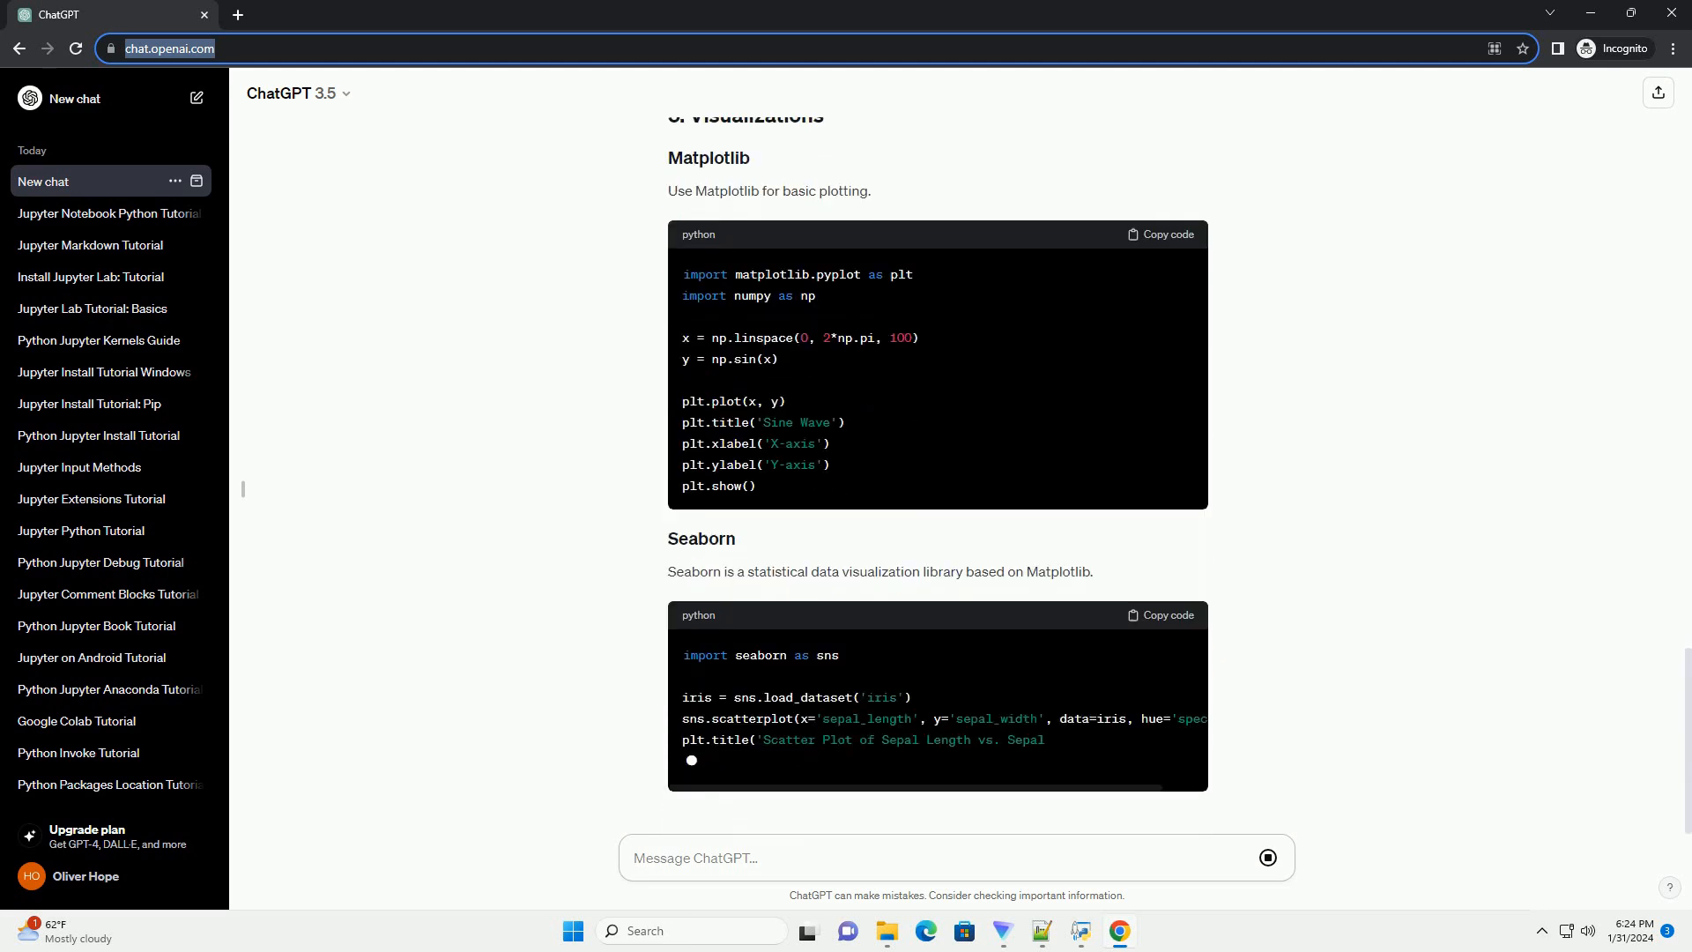
pyautogui.scroll(-3)
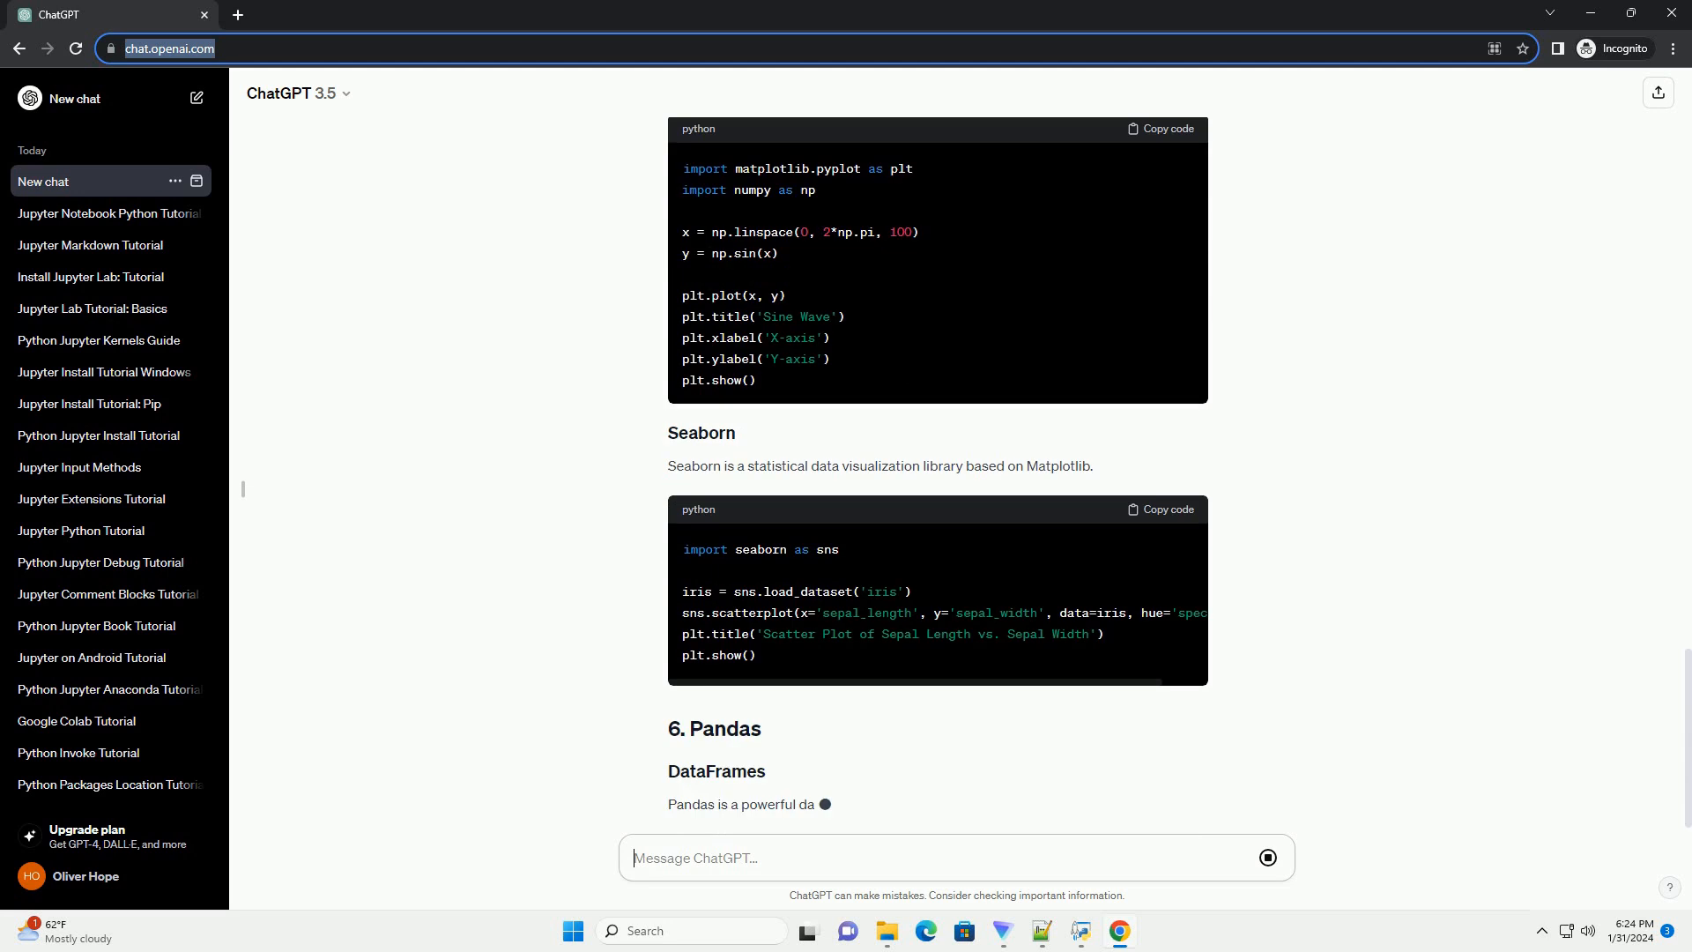
pyautogui.scroll(-3)
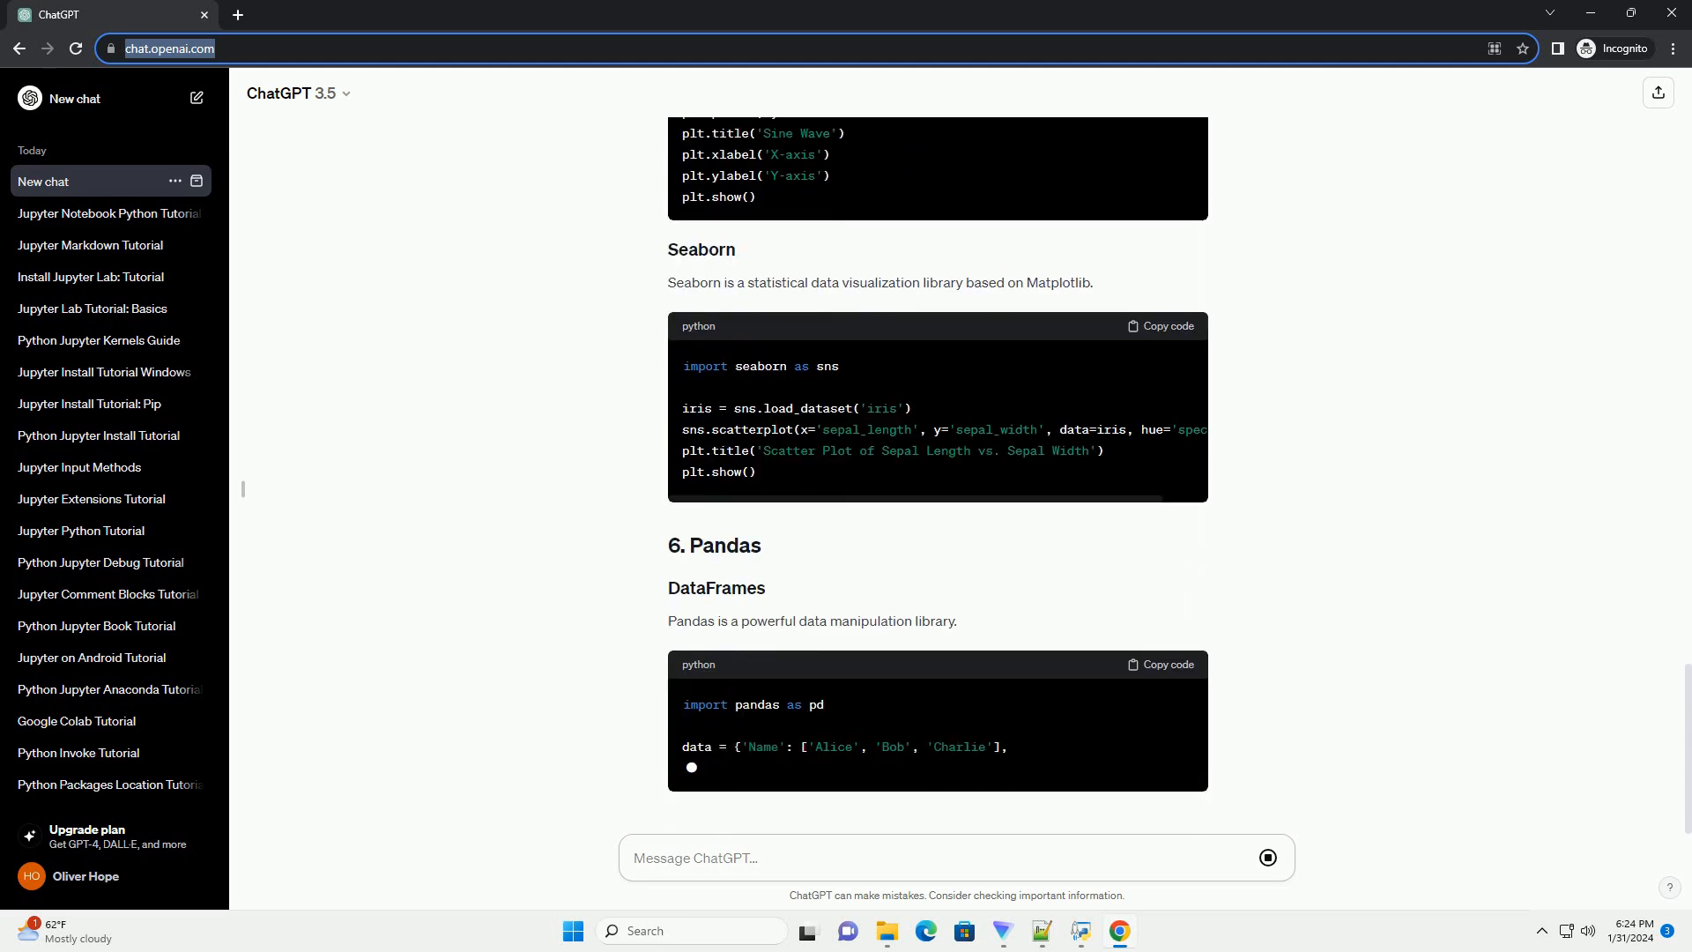